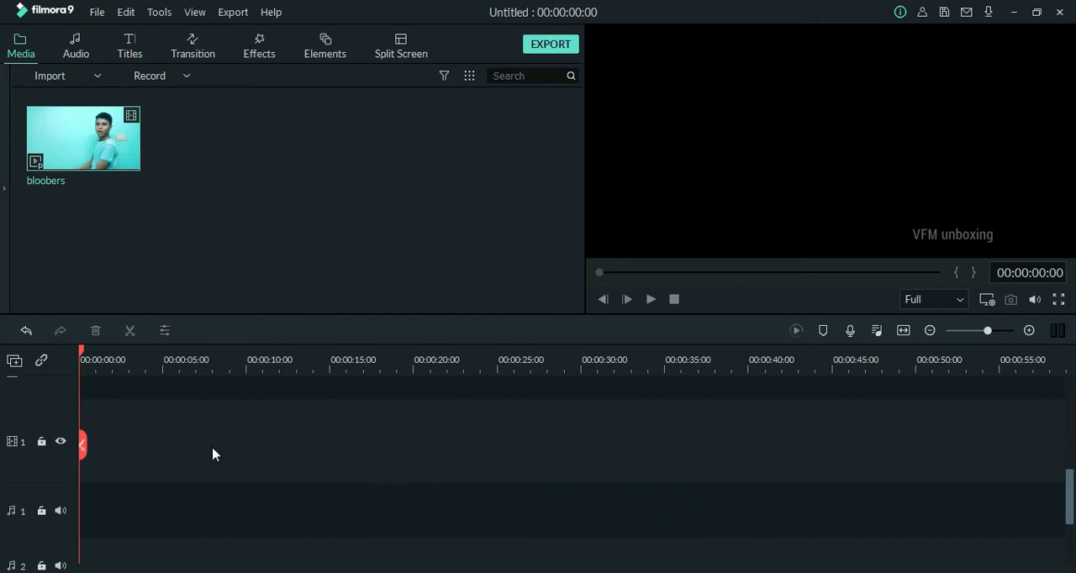
Show and then hide the media folder list beside the bloobers clip in the Media library
{"action": "left_click", "coordinate": [7, 189]}
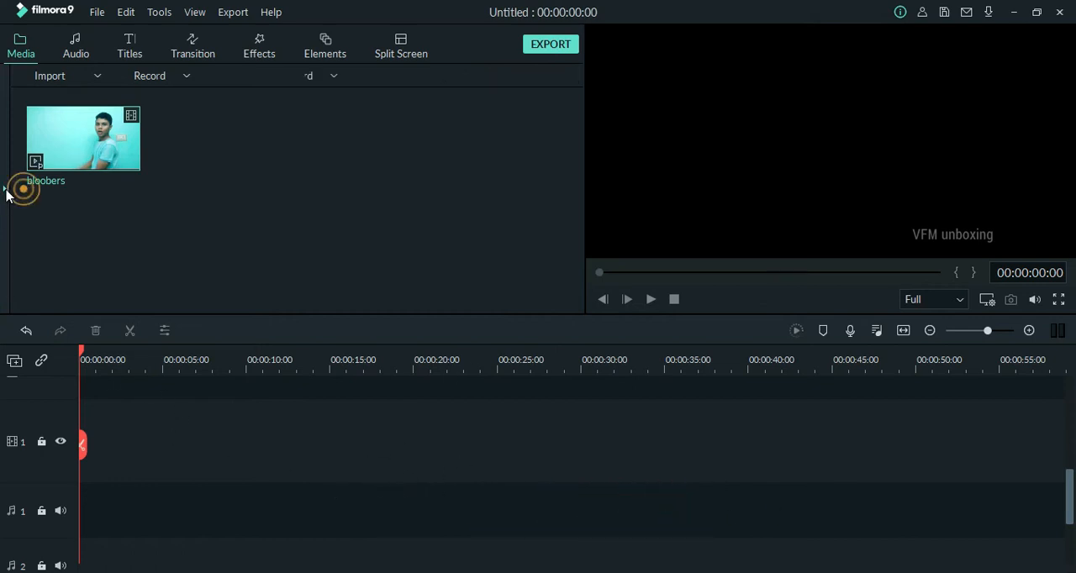
{"action": "left_click", "coordinate": [7, 188]}
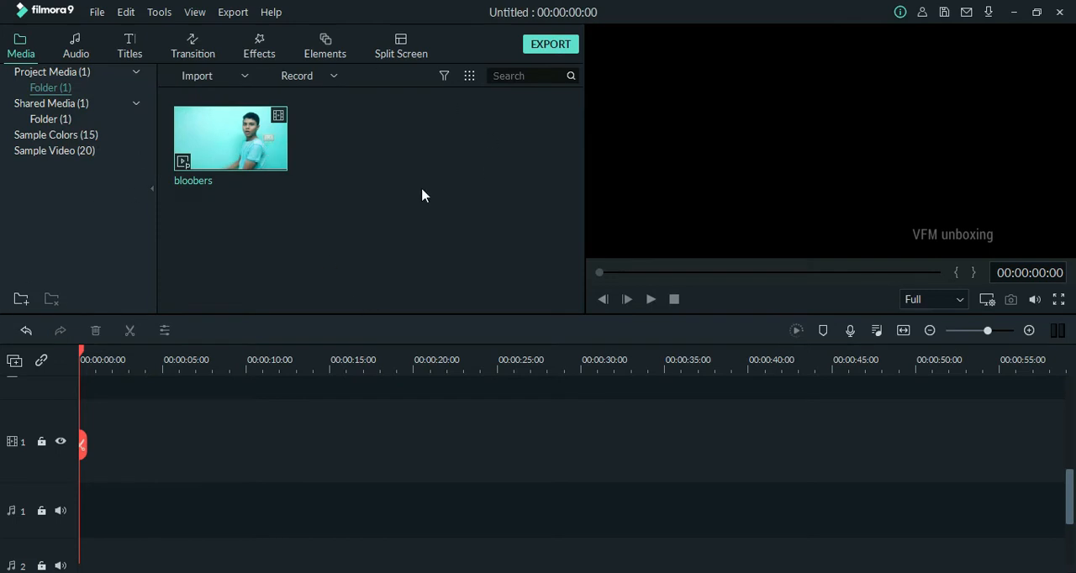
{"action": "left_click", "coordinate": [151, 188]}
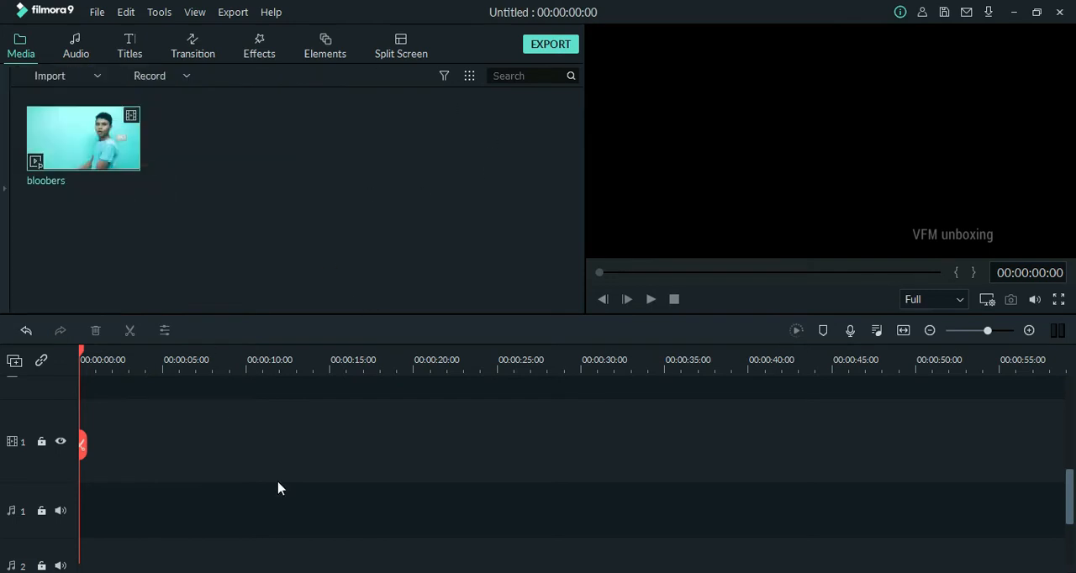
{"action": "mouse_move", "coordinate": [126, 139]}
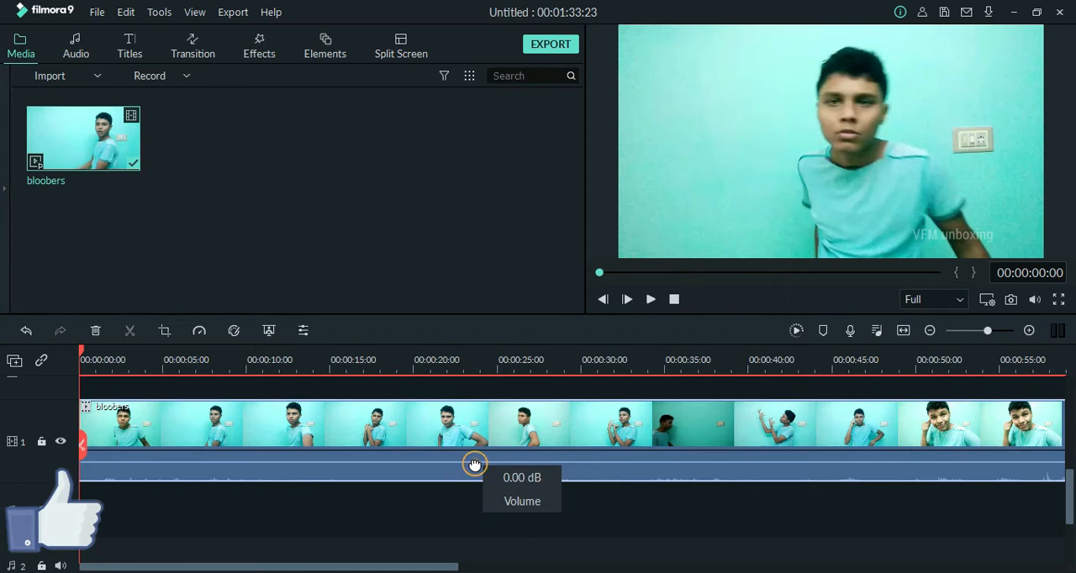
{"action": "mouse_move", "coordinate": [513, 452]}
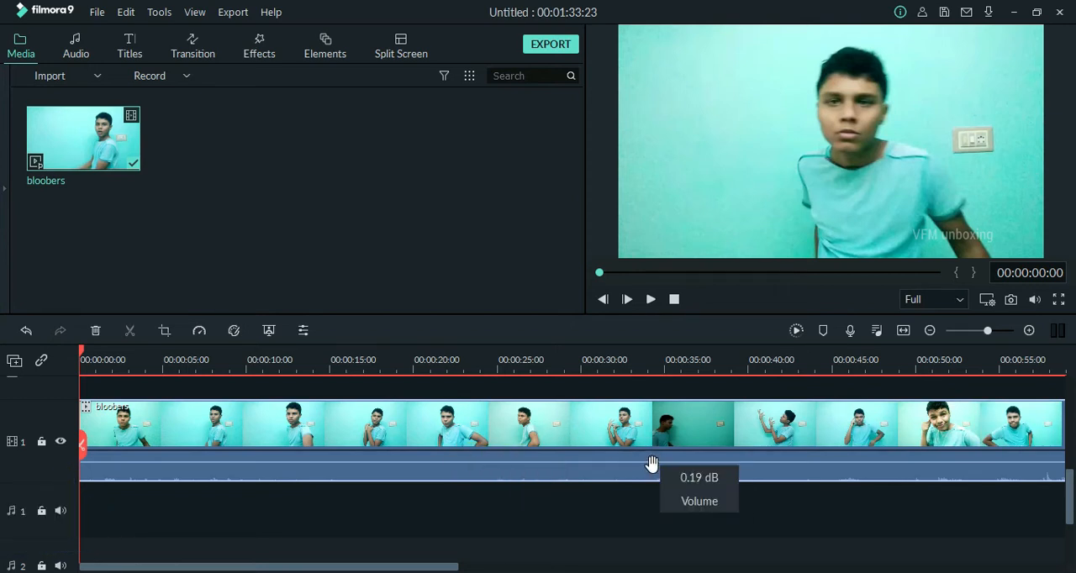
Drag the bloobers clip's volume line slightly upward on the timeline
{"action": "left_click_drag", "start_coordinate": [652, 464], "coordinate": [644, 454]}
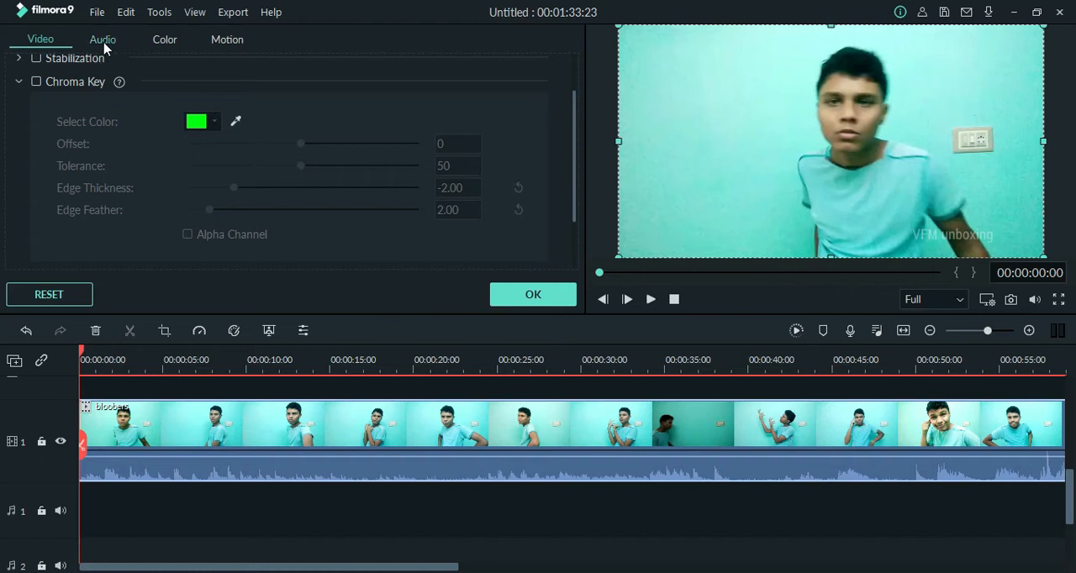
On the clip's Audio tab, keep the Default equalizer preset
{"action": "left_click", "coordinate": [103, 40]}
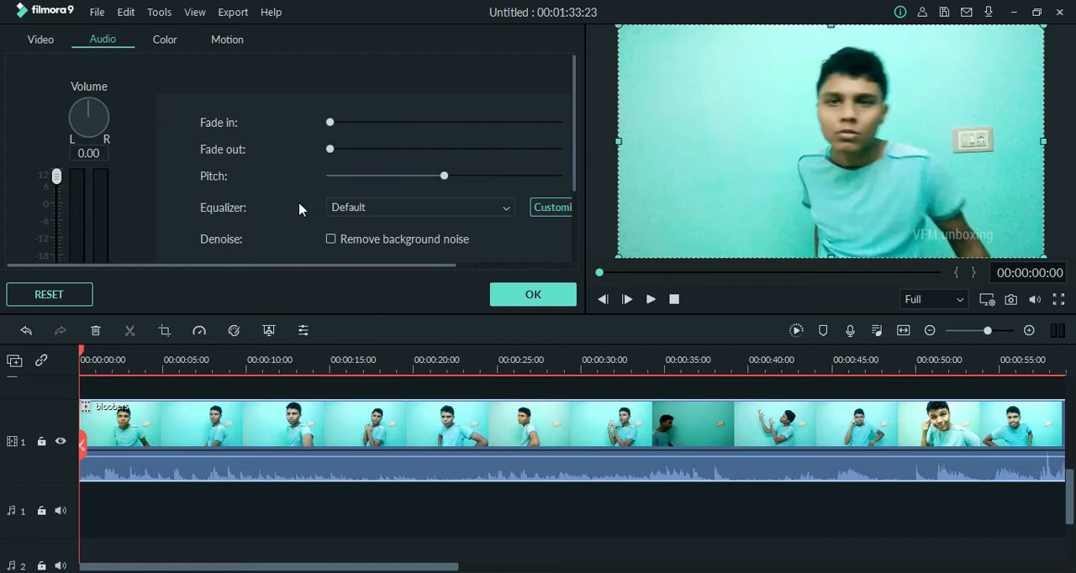
{"action": "left_click", "coordinate": [421, 207]}
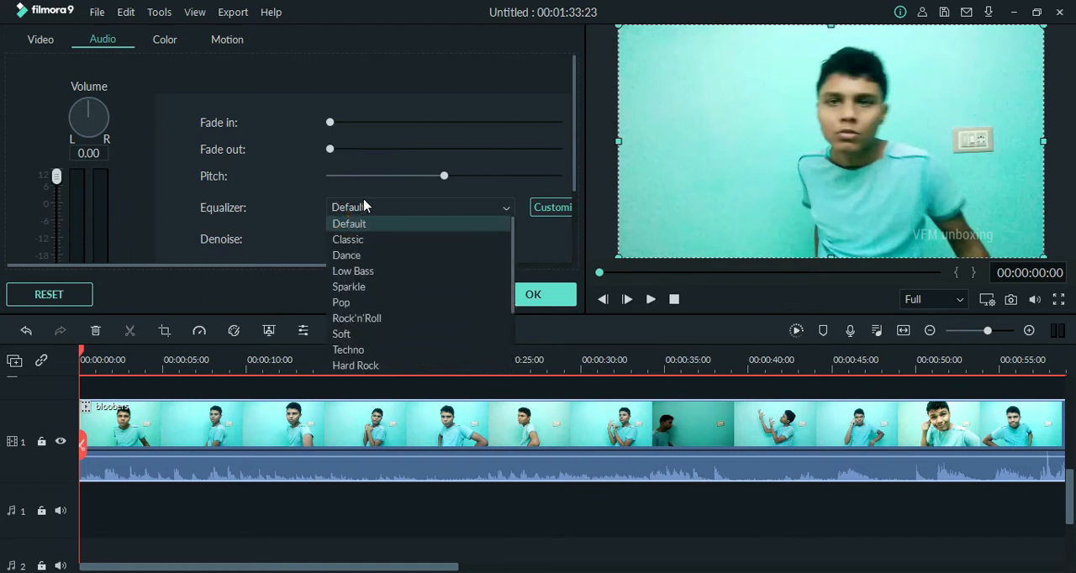
{"action": "left_click", "coordinate": [348, 223]}
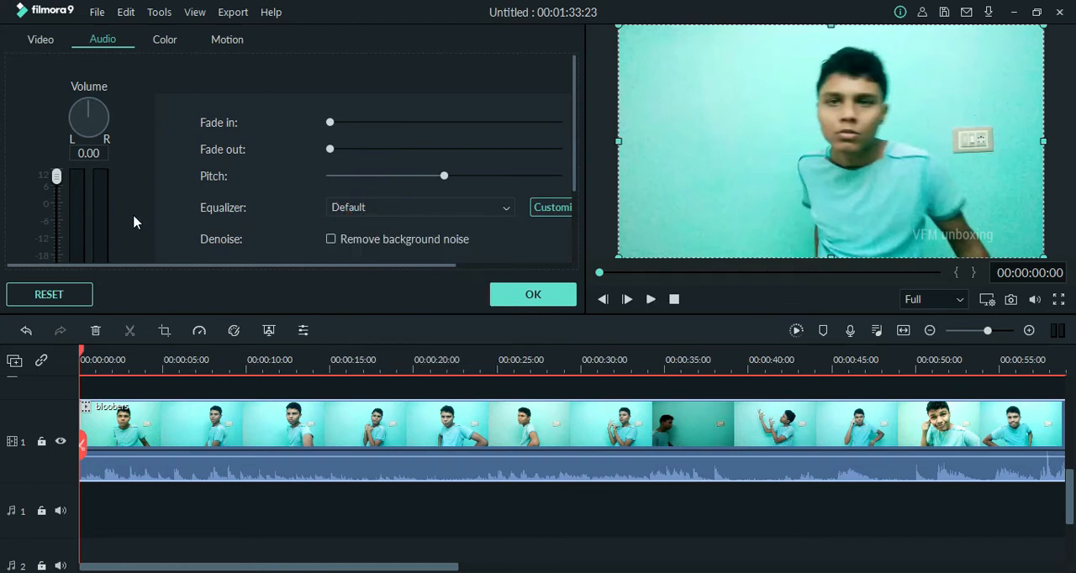
{"action": "scroll", "scroll_direction": "down", "scroll_amount": 3}
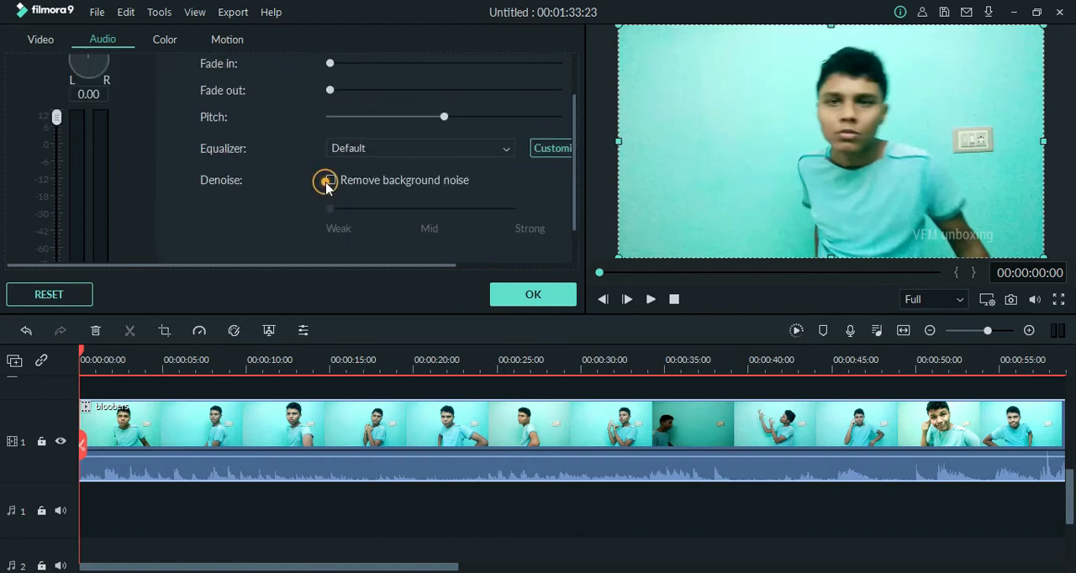
Try background noise removal, turn it back off, and confirm with OK
{"action": "left_click", "coordinate": [329, 179]}
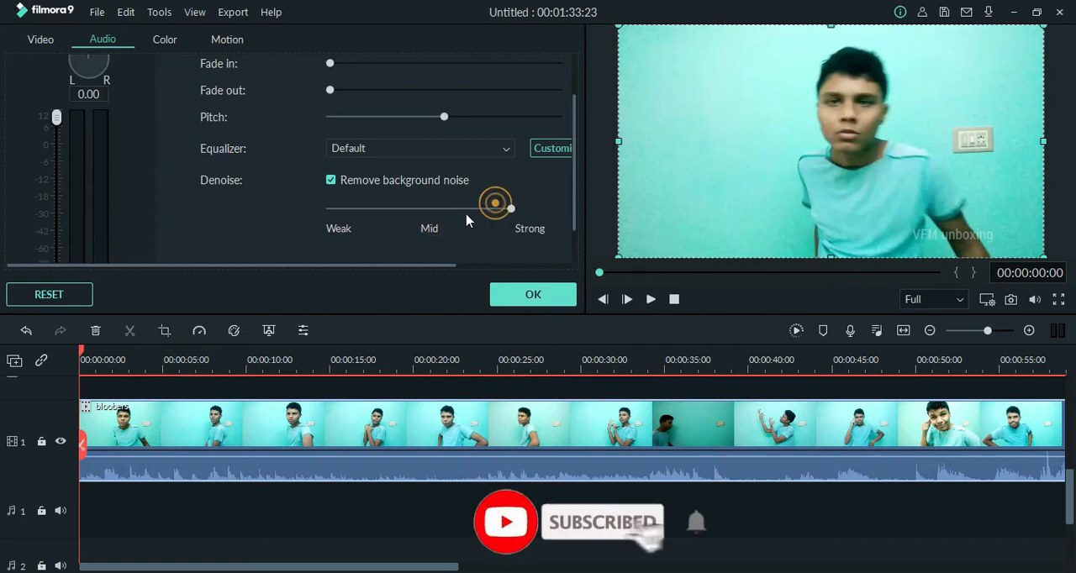
{"action": "left_click_drag", "start_coordinate": [495, 204], "coordinate": [330, 208]}
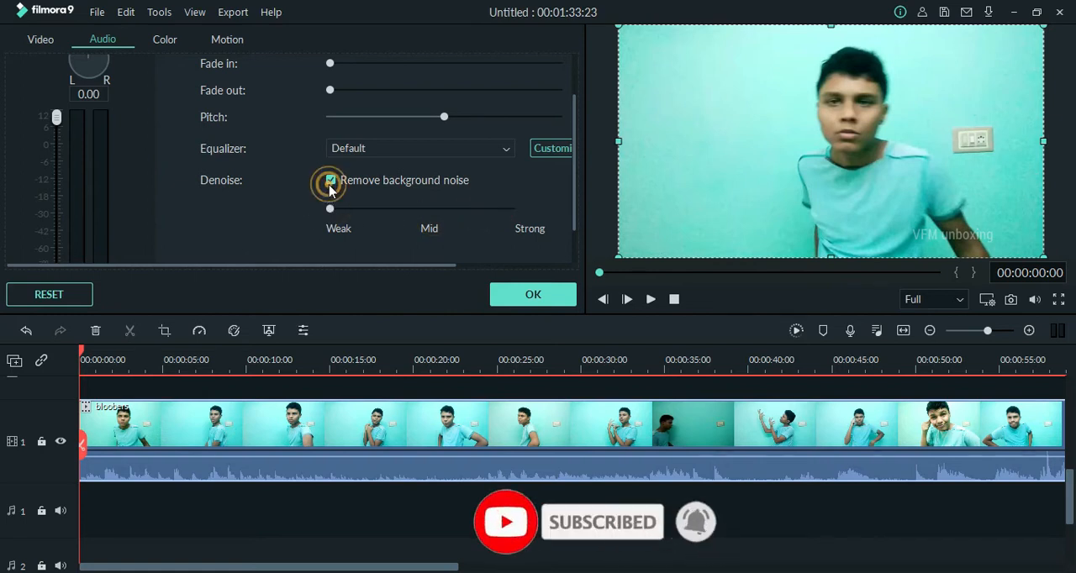
{"action": "left_click", "coordinate": [330, 180]}
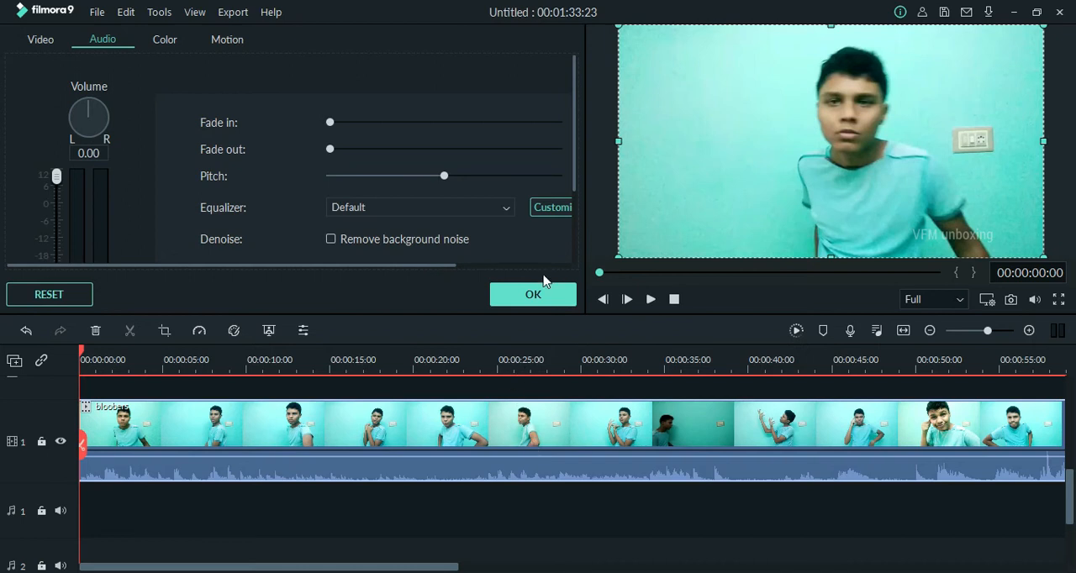
{"action": "left_click", "coordinate": [533, 294]}
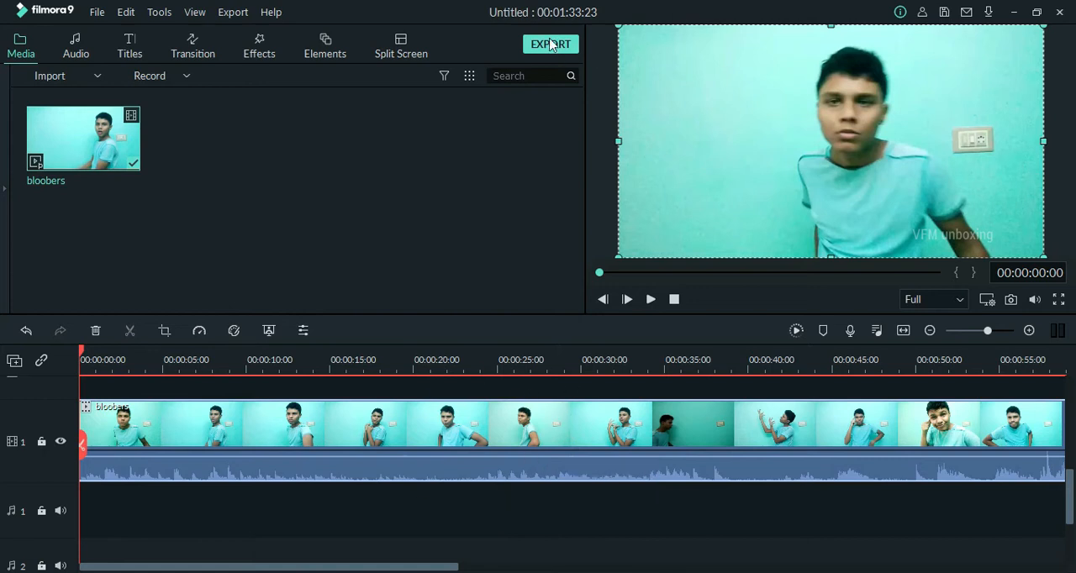
Open the Export window for the project from the EXPORT button
{"action": "left_click", "coordinate": [551, 42]}
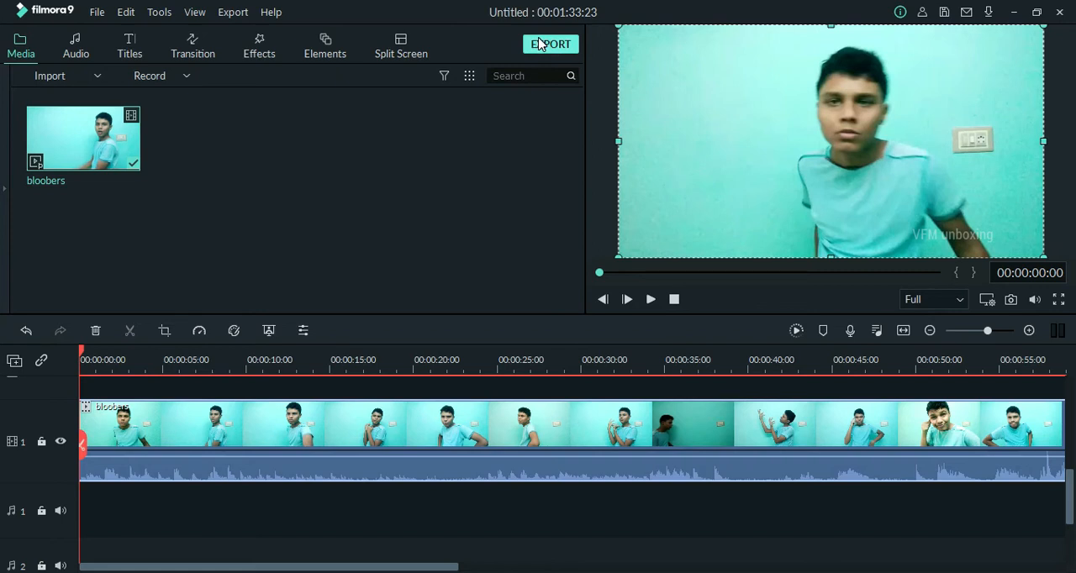
{"action": "left_click", "coordinate": [551, 43]}
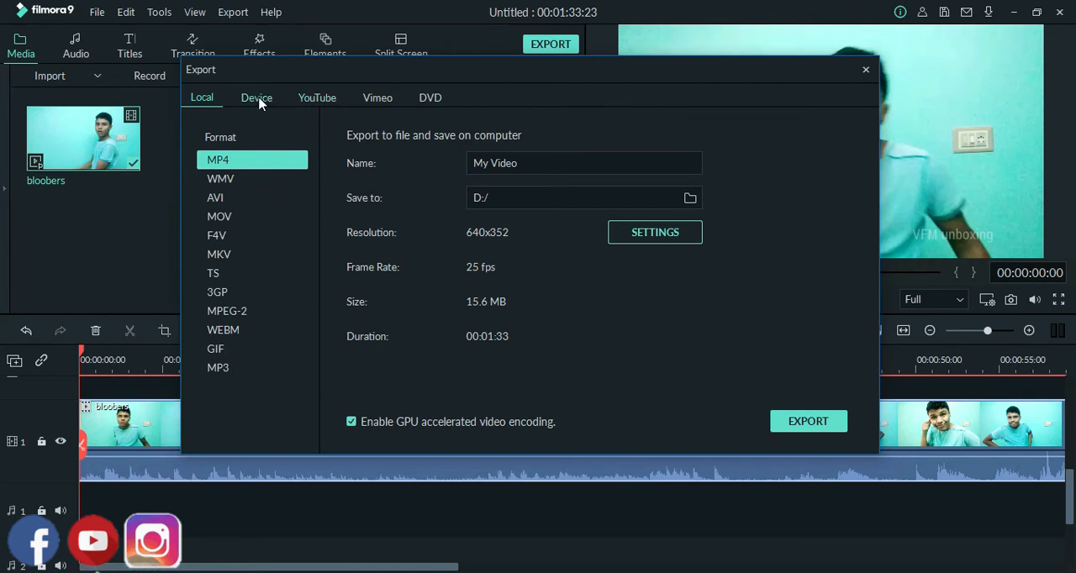
{"action": "mouse_move", "coordinate": [436, 501]}
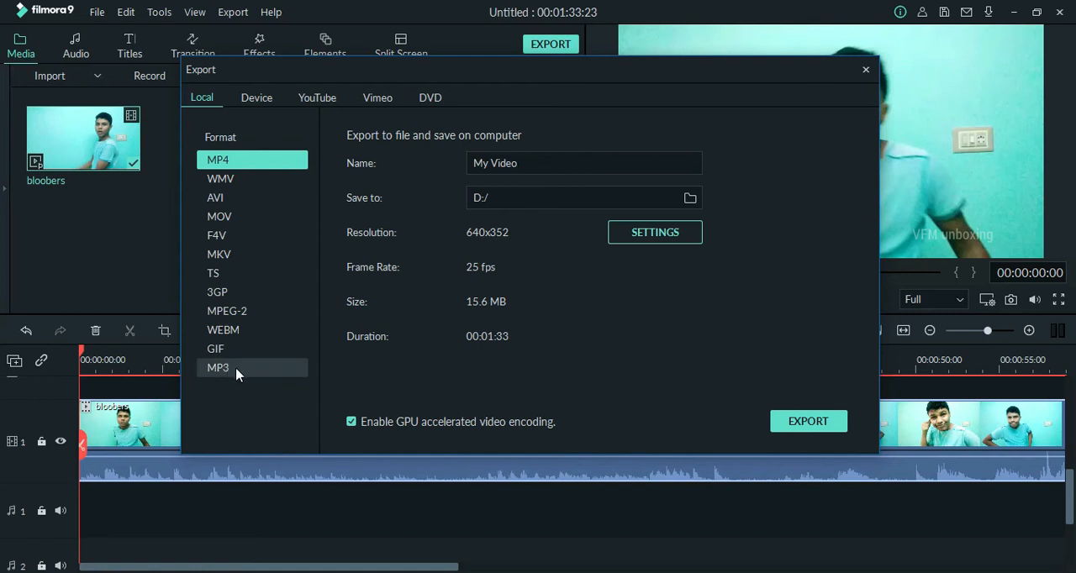
Export the project locally as MP3 named 'abc' to D:/
{"action": "left_click", "coordinate": [218, 367]}
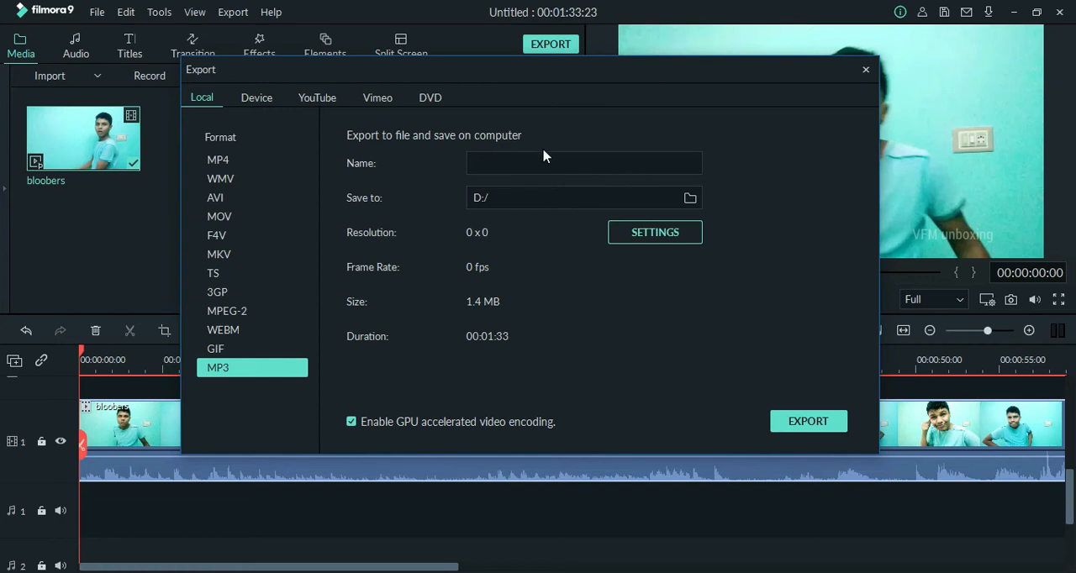
{"action": "type", "text": "abc"}
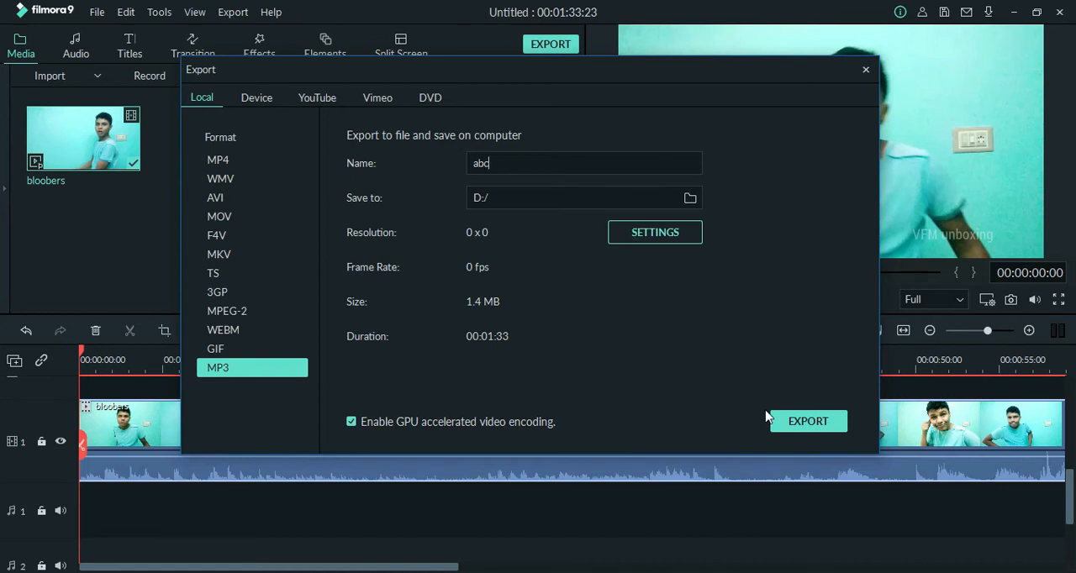
{"action": "left_click", "coordinate": [807, 421]}
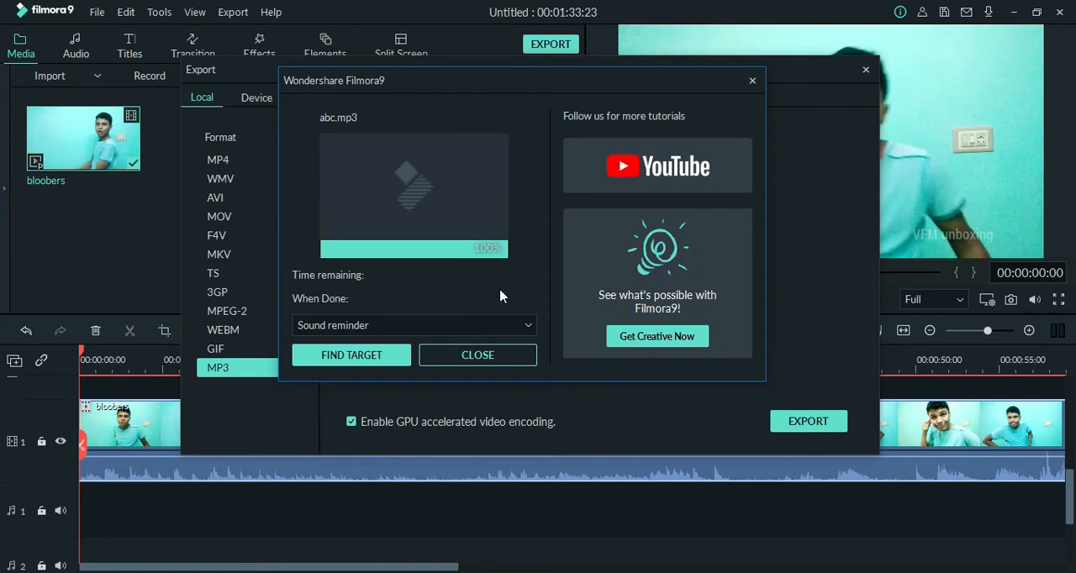
{"action": "mouse_move", "coordinate": [443, 311]}
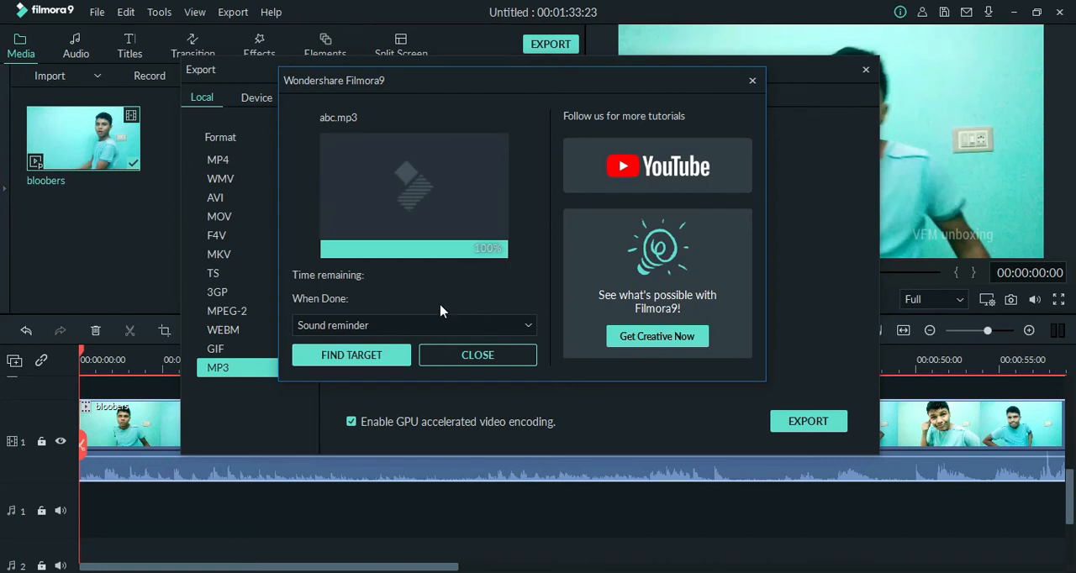
{"action": "mouse_move", "coordinate": [355, 369]}
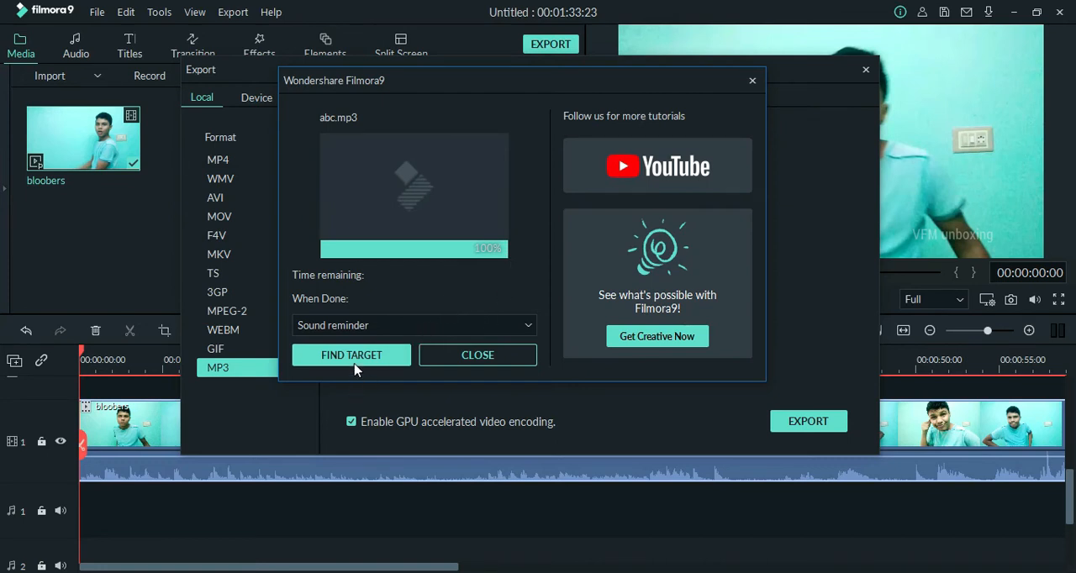
{"action": "mouse_move", "coordinate": [584, 286]}
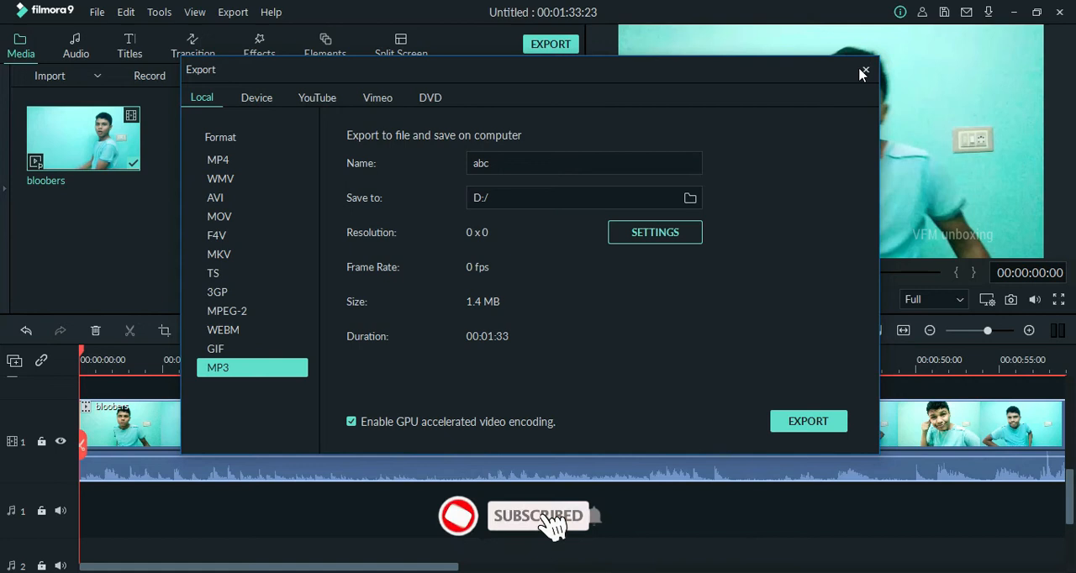
Close the Export window after abc.mp3 finishes exporting
{"action": "left_click", "coordinate": [864, 70]}
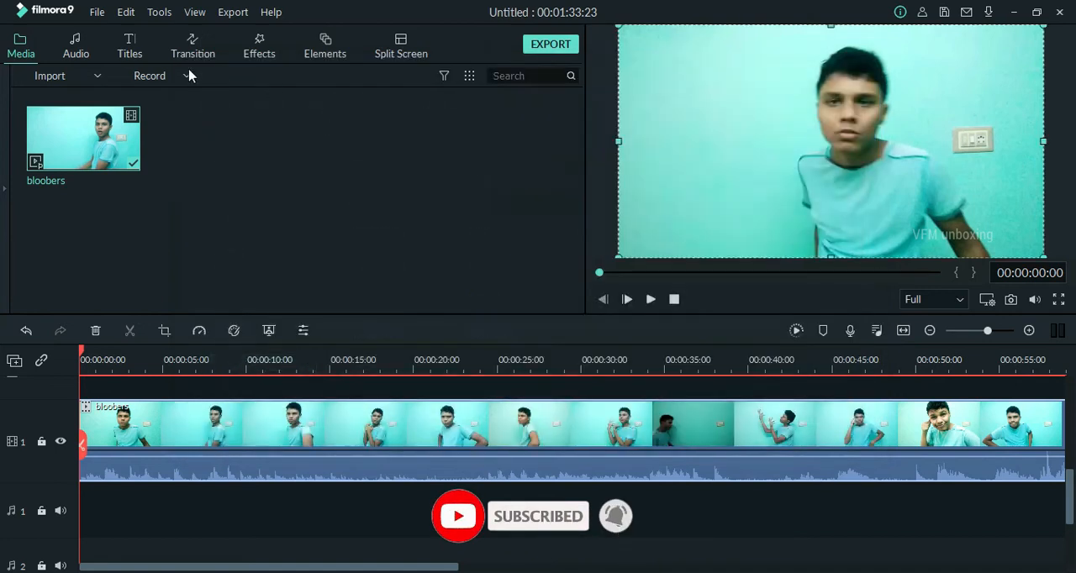
Import abc.mp3 from New Volume (D:) into the media library
{"action": "left_click", "coordinate": [49, 75]}
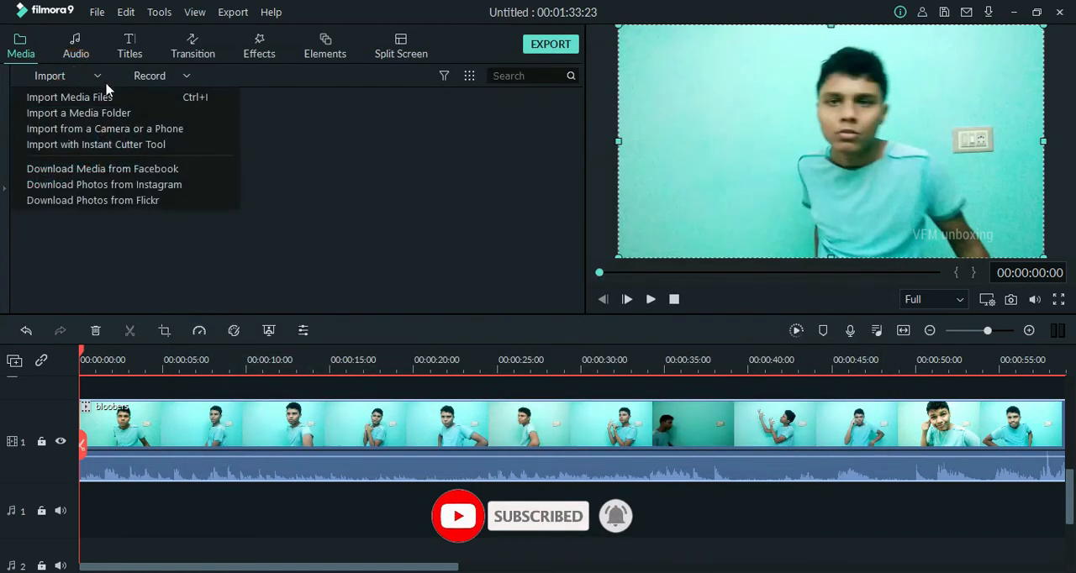
{"action": "left_click", "coordinate": [69, 97]}
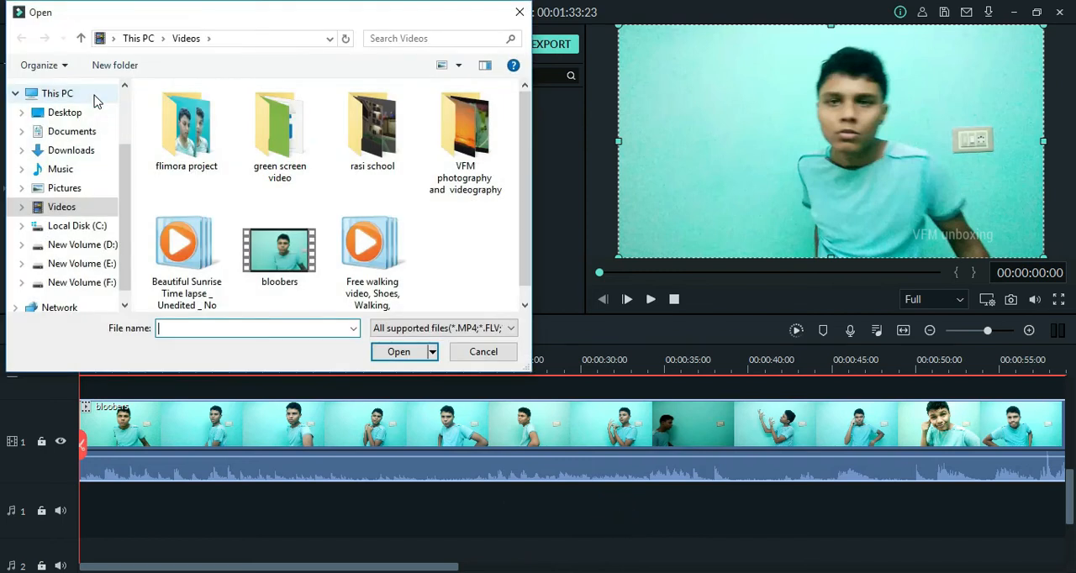
{"action": "left_click", "coordinate": [82, 245]}
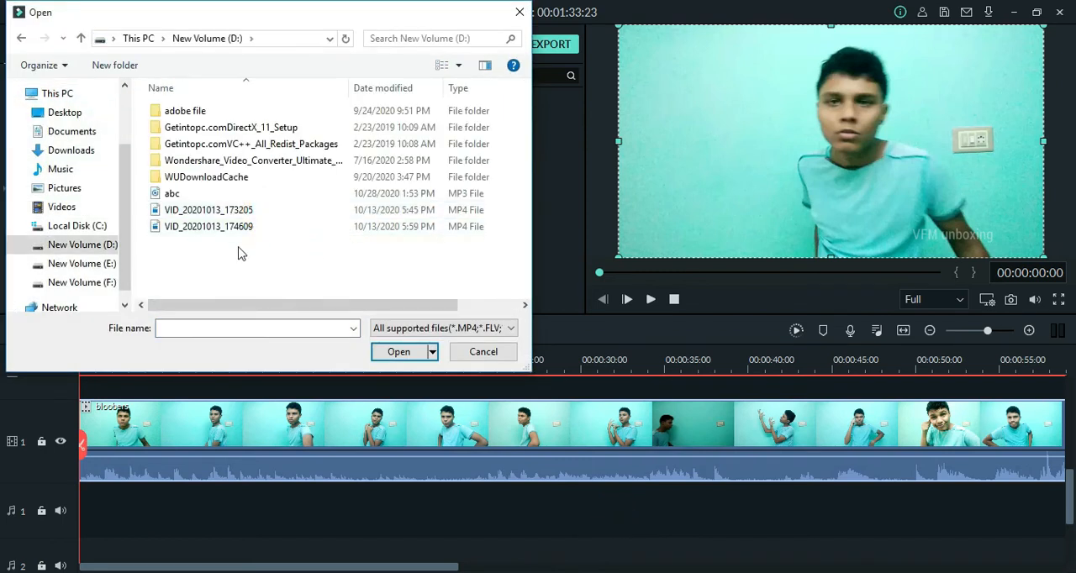
{"action": "mouse_move", "coordinate": [209, 226]}
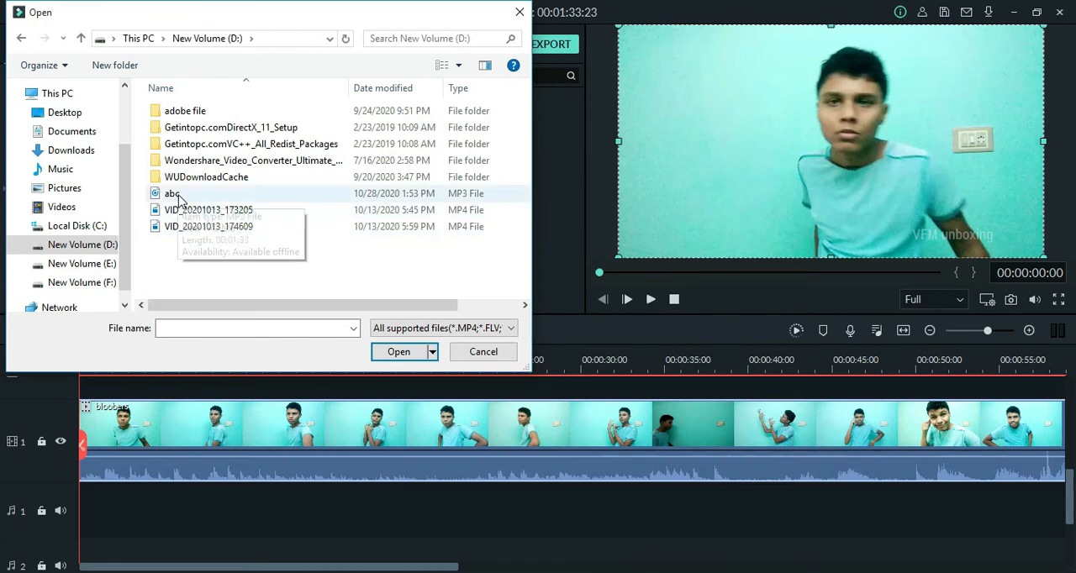
{"action": "left_click", "coordinate": [172, 193]}
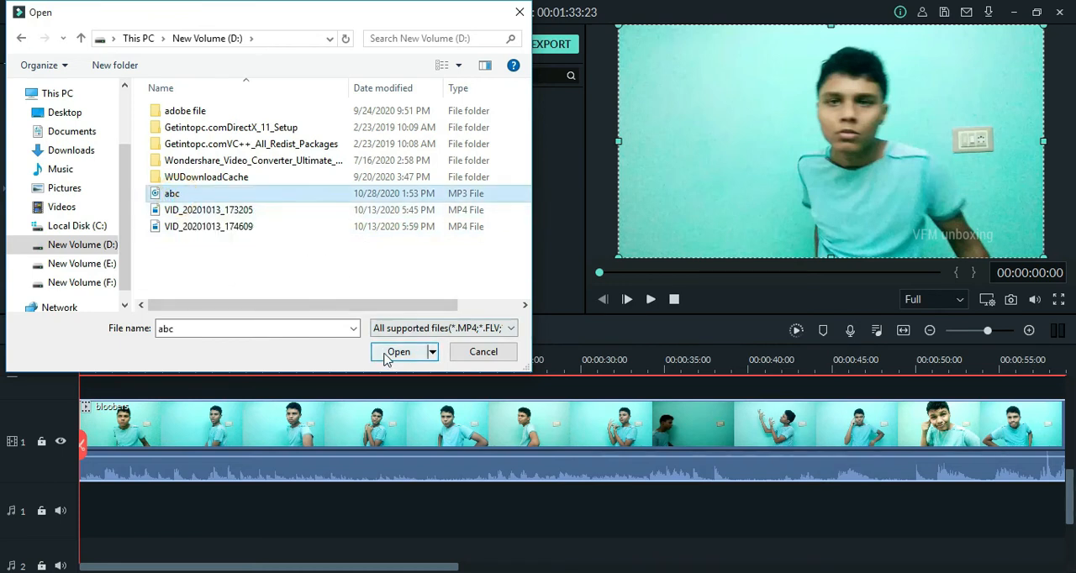
{"action": "left_click", "coordinate": [398, 352]}
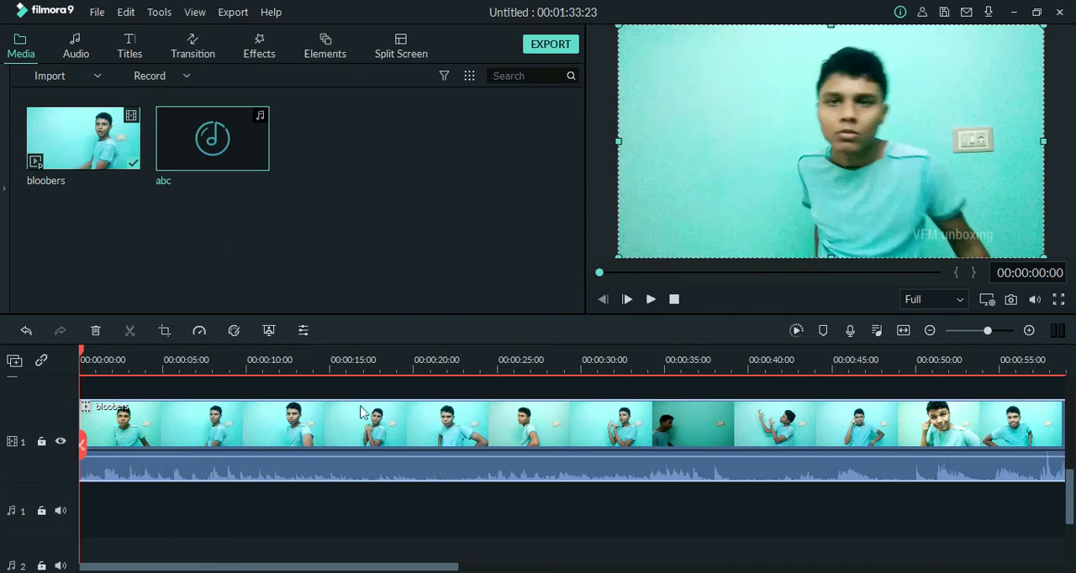
{"action": "mouse_move", "coordinate": [332, 469]}
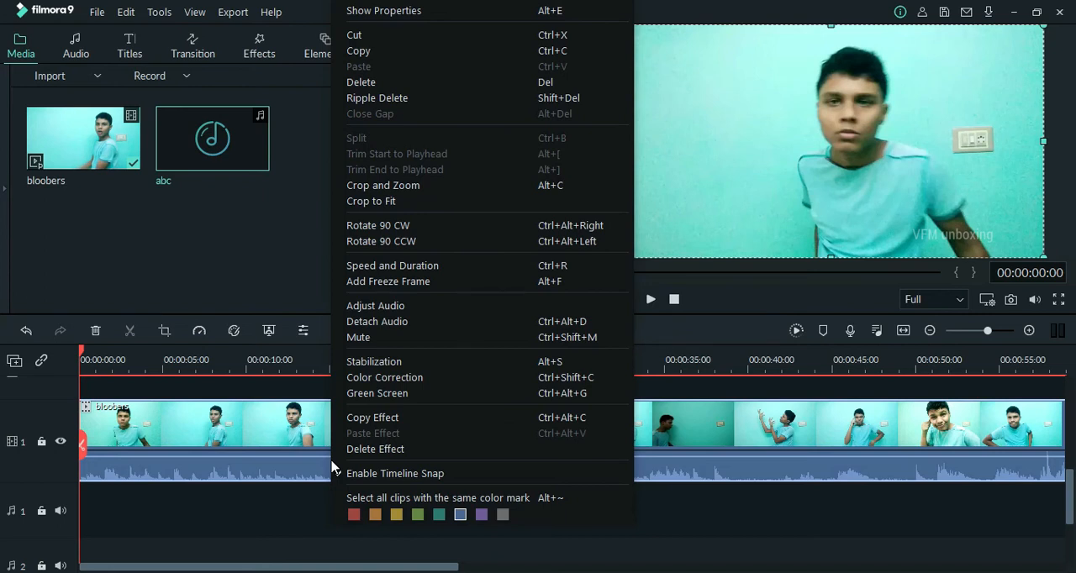
Mute the bloobers clip's original audio from its right-click menu
{"action": "left_click", "coordinate": [387, 341]}
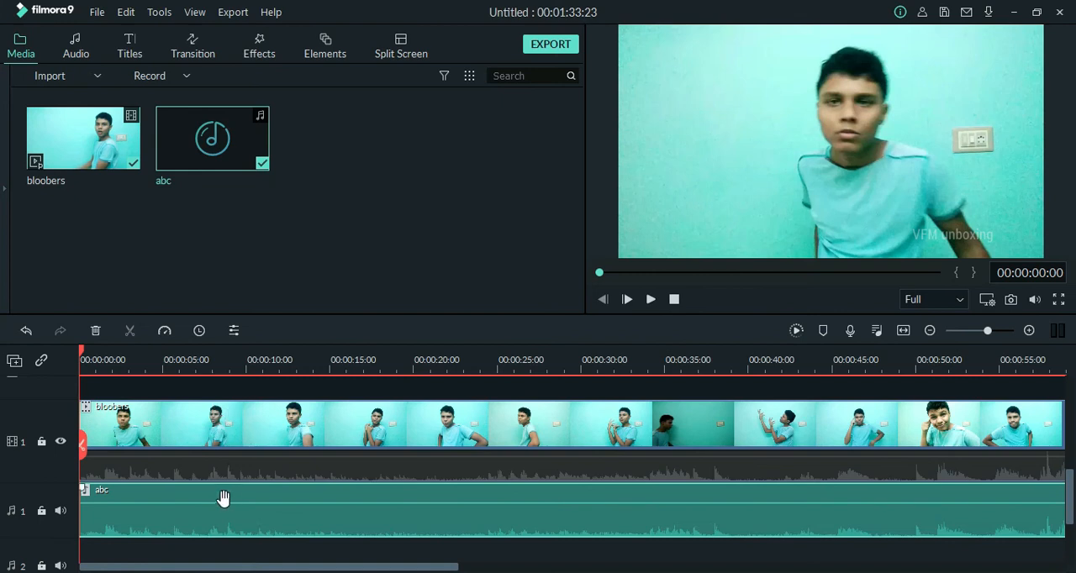
Drag the abc audio clip's volume line up to 12.00 dB
{"action": "left_click_drag", "start_coordinate": [217, 504], "coordinate": [217, 492]}
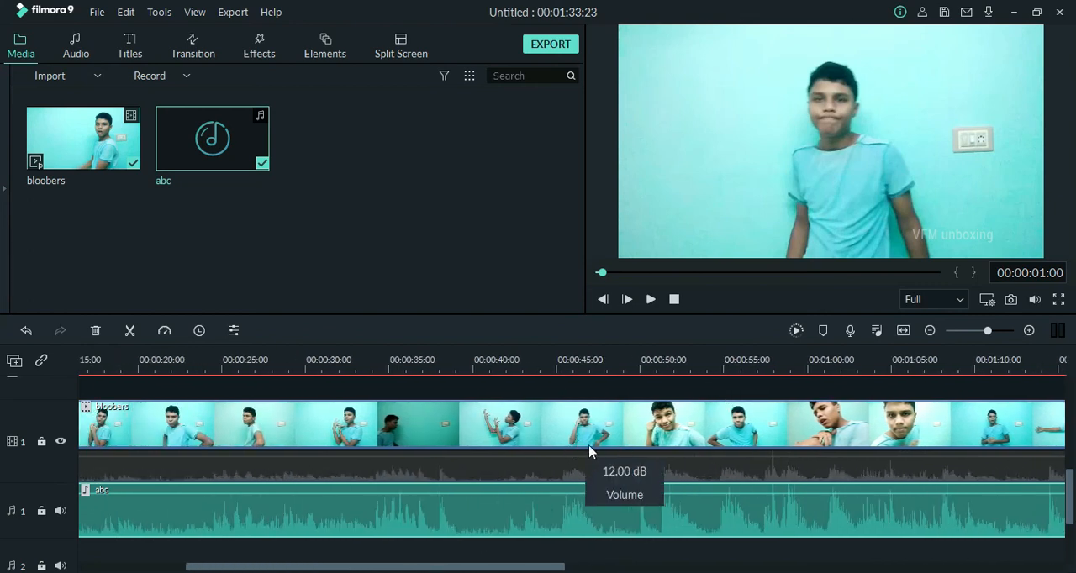
{"action": "mouse_move", "coordinate": [372, 555]}
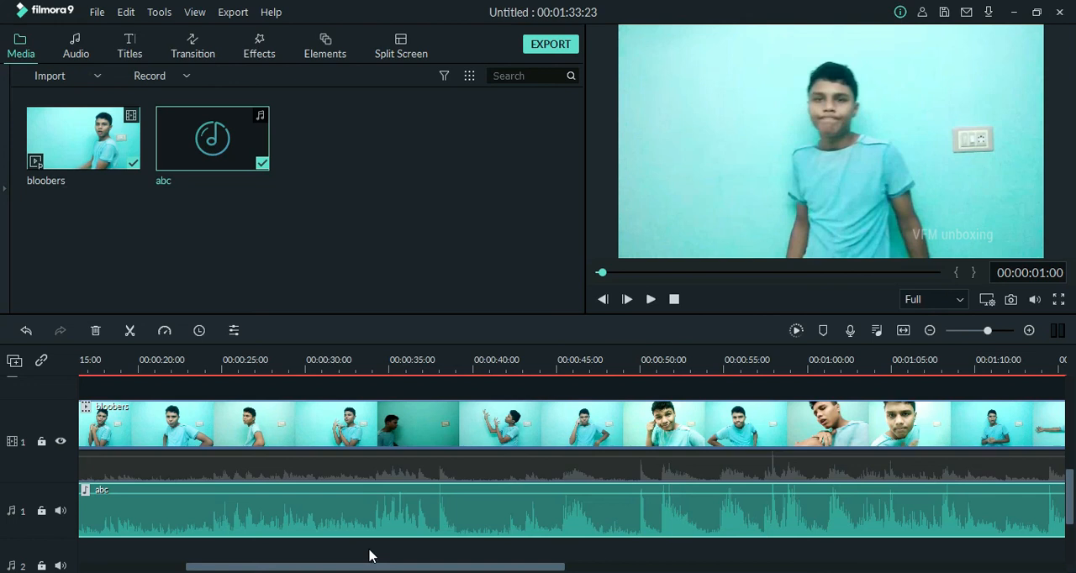
{"action": "mouse_move", "coordinate": [480, 428]}
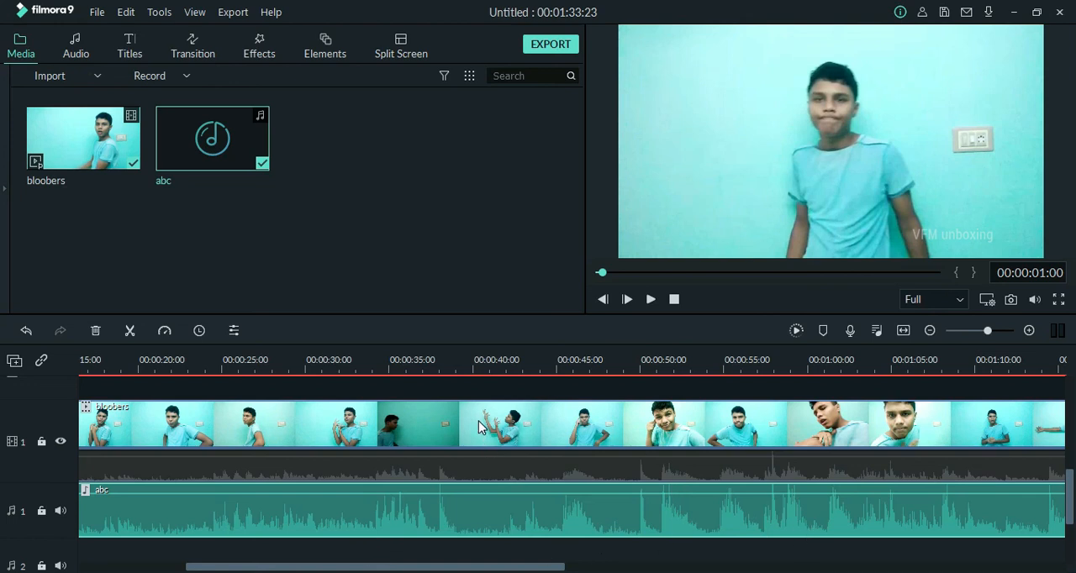
{"action": "mouse_move", "coordinate": [598, 165]}
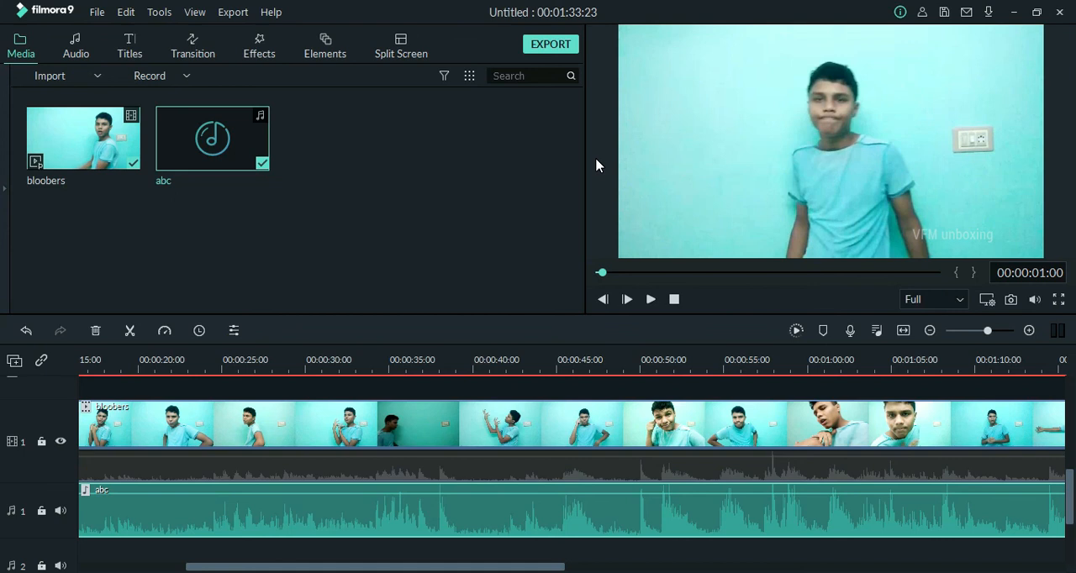
{"action": "mouse_move", "coordinate": [449, 492]}
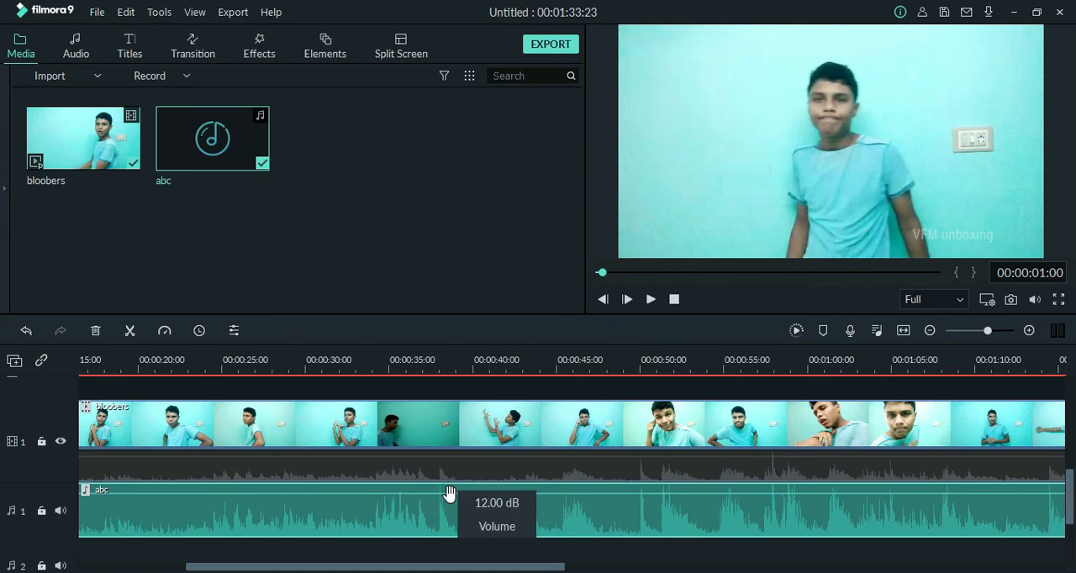